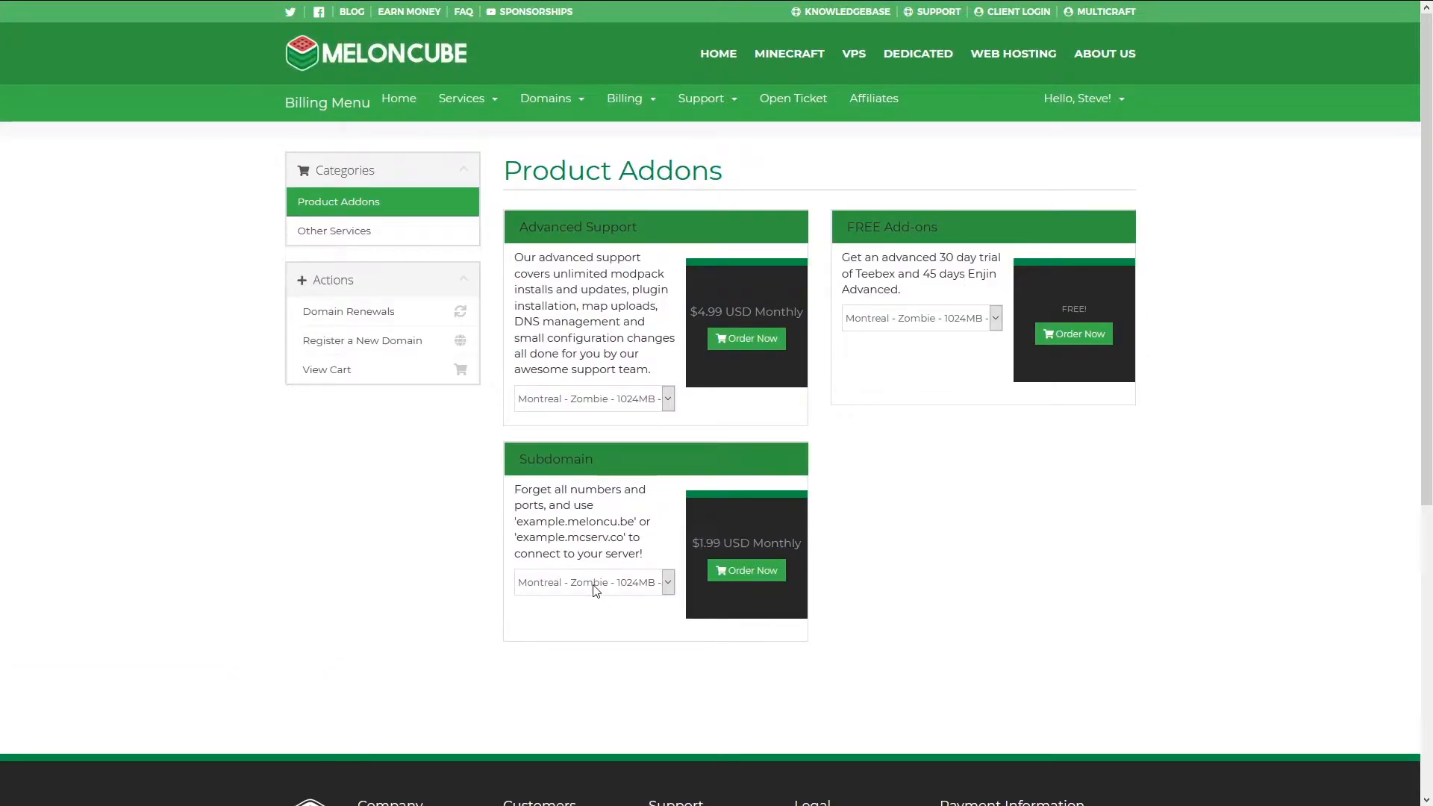
Select Montreal - Spider - 4096MB as the server for the Subdomain add-on
left_click(592, 583)
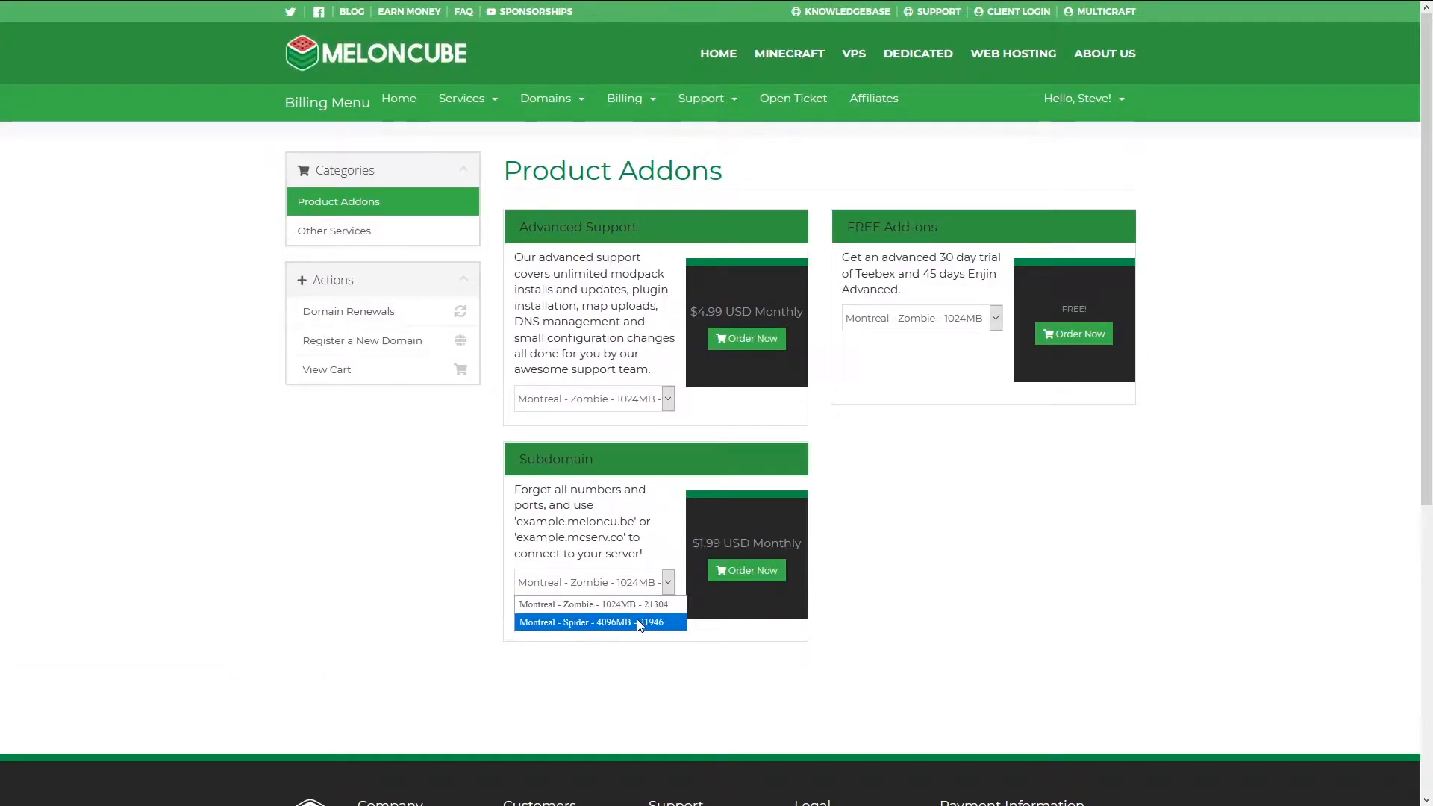
left_click(599, 622)
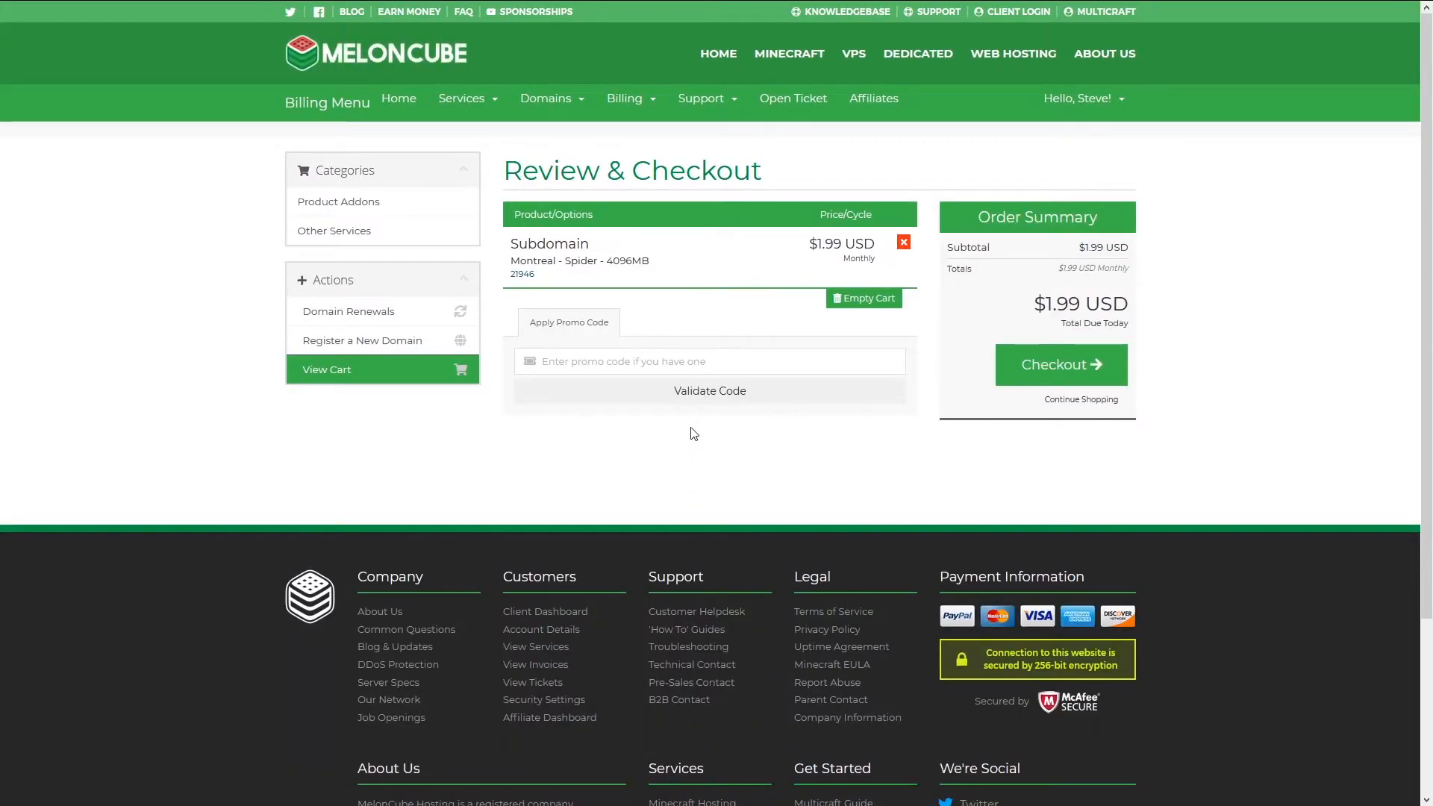
mouse_move(1060, 364)
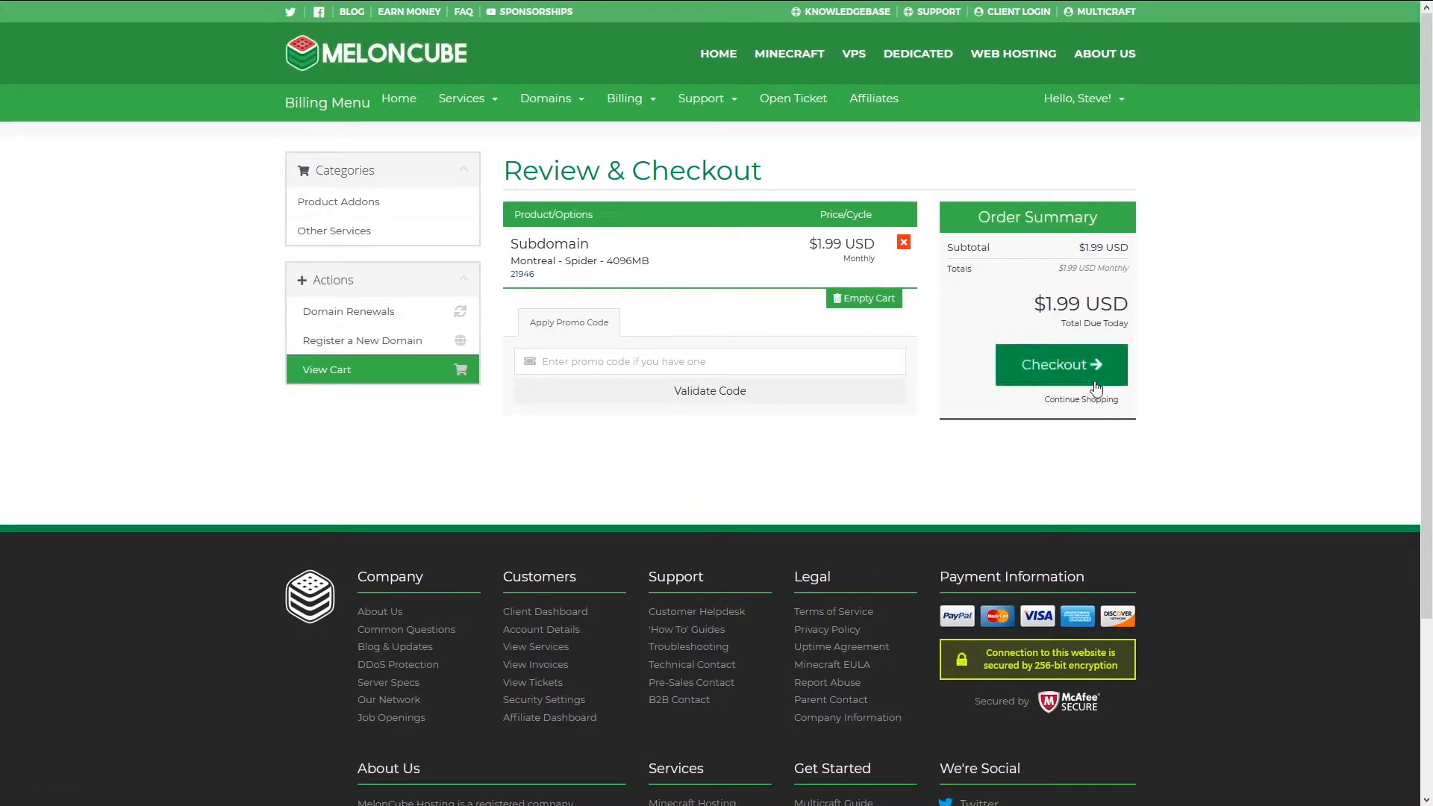
mouse_move(1205, 435)
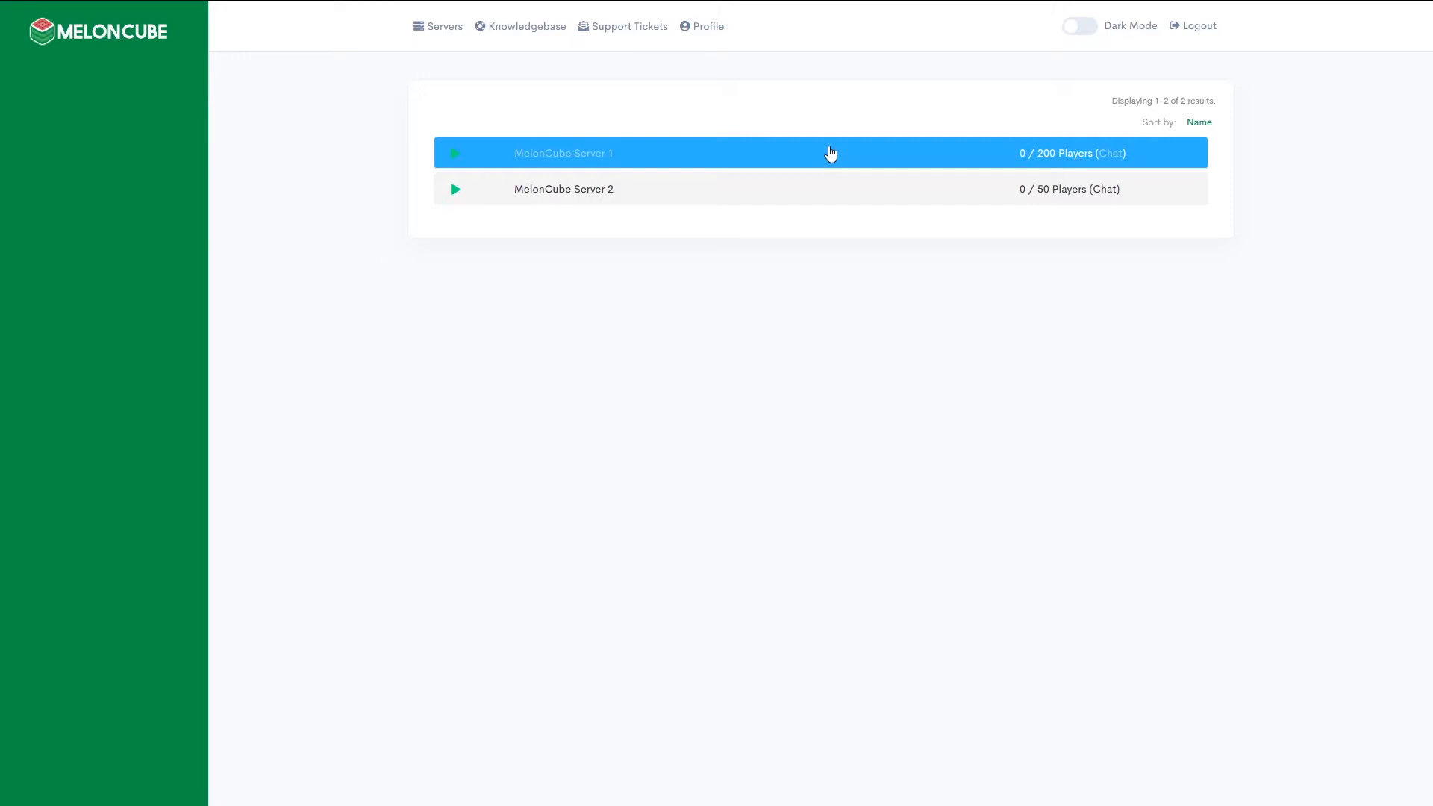
Open MelonCube Server 1 (ID 21946) settings from the Multicraft server list
left_click(563, 152)
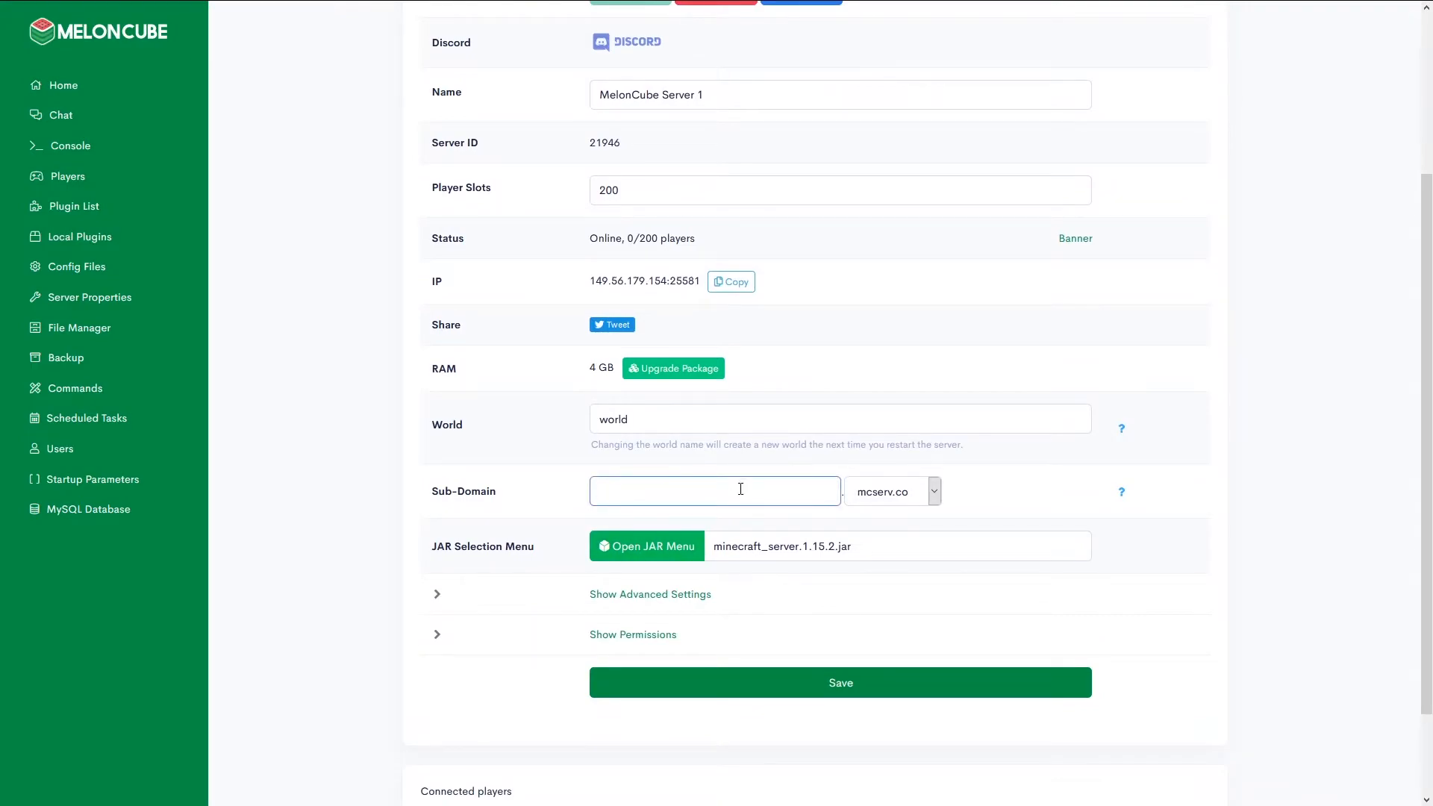
Enter sub-domain MelonCube, save, and switch the domain ending to meloncu.be
left_click(715, 491)
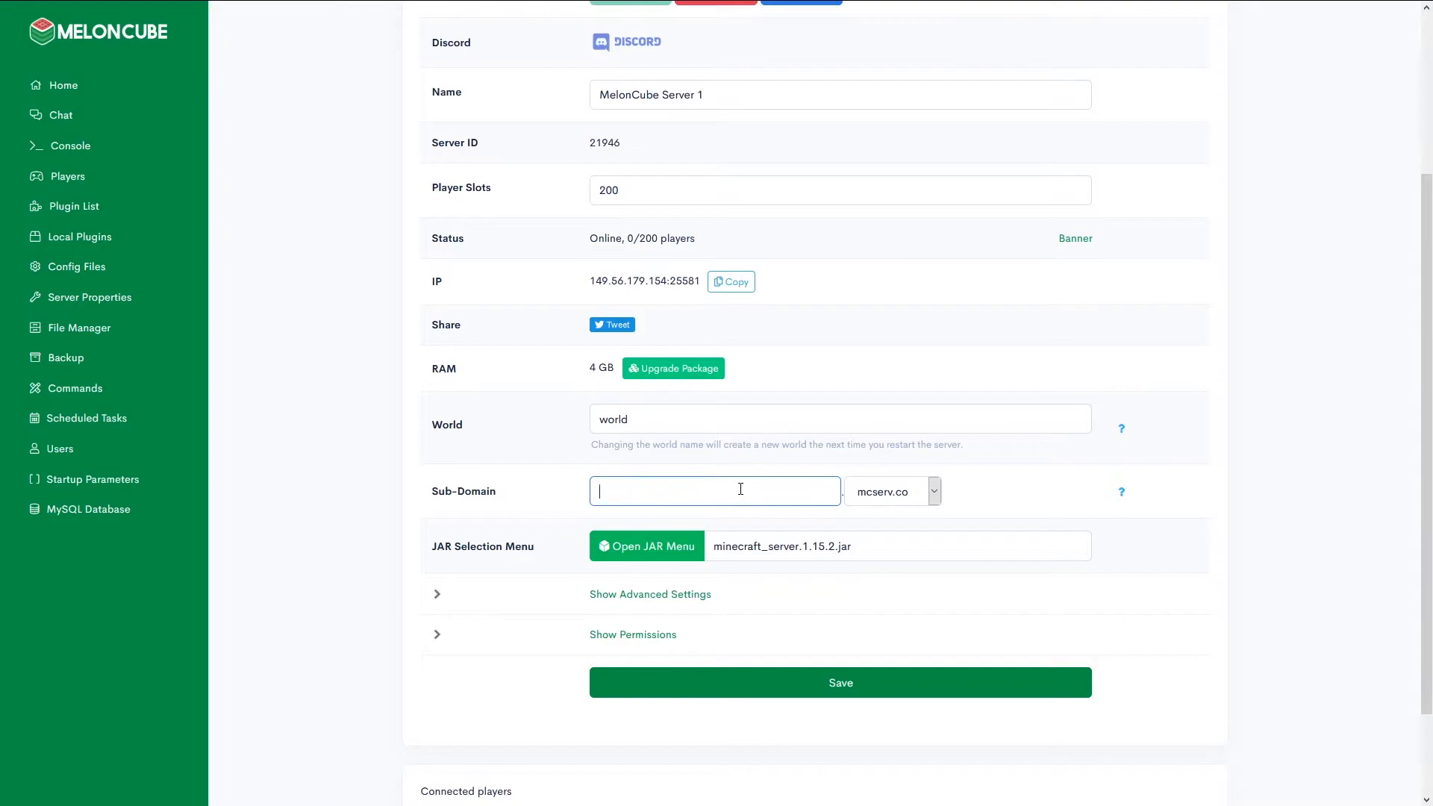
type("Melon")
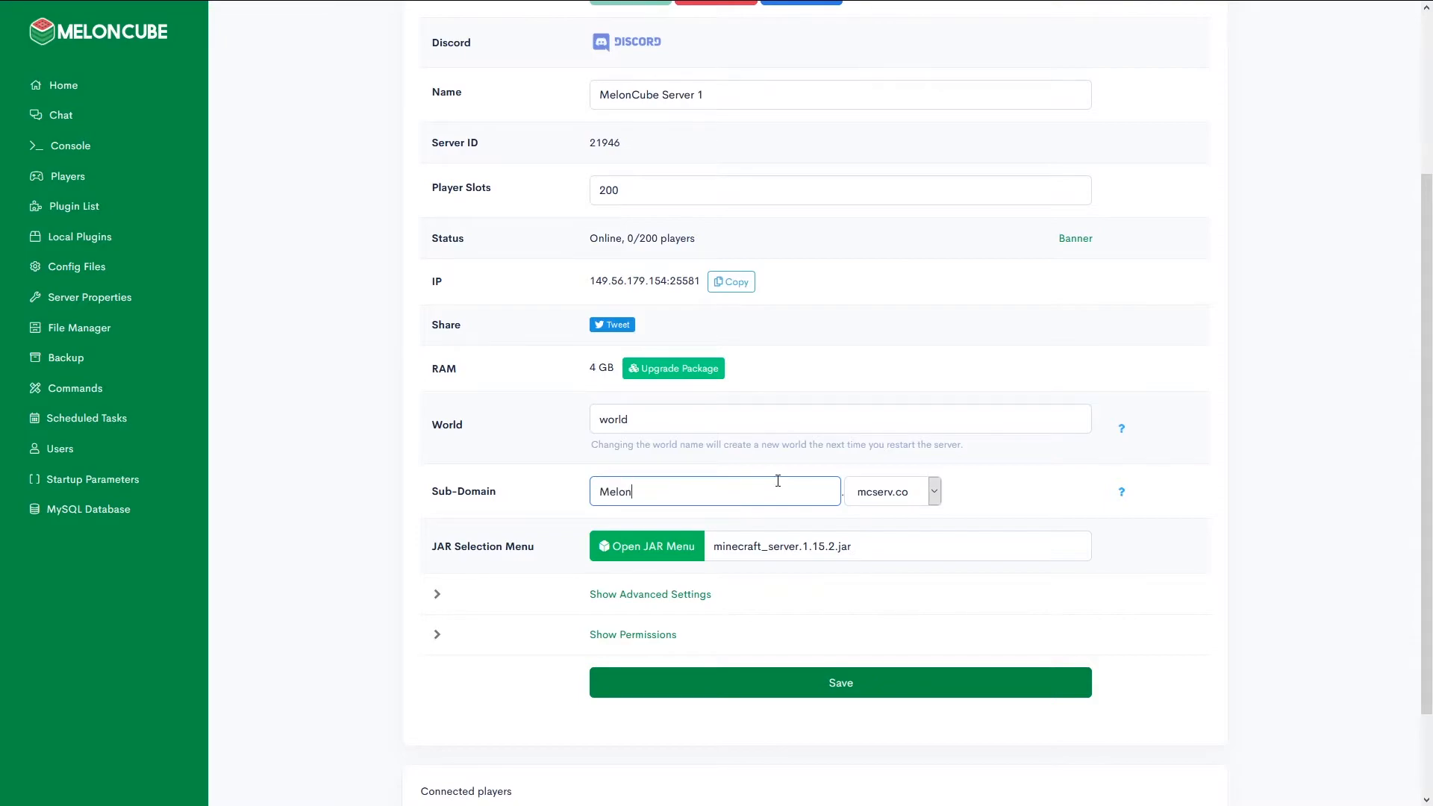
left_click(839, 681)
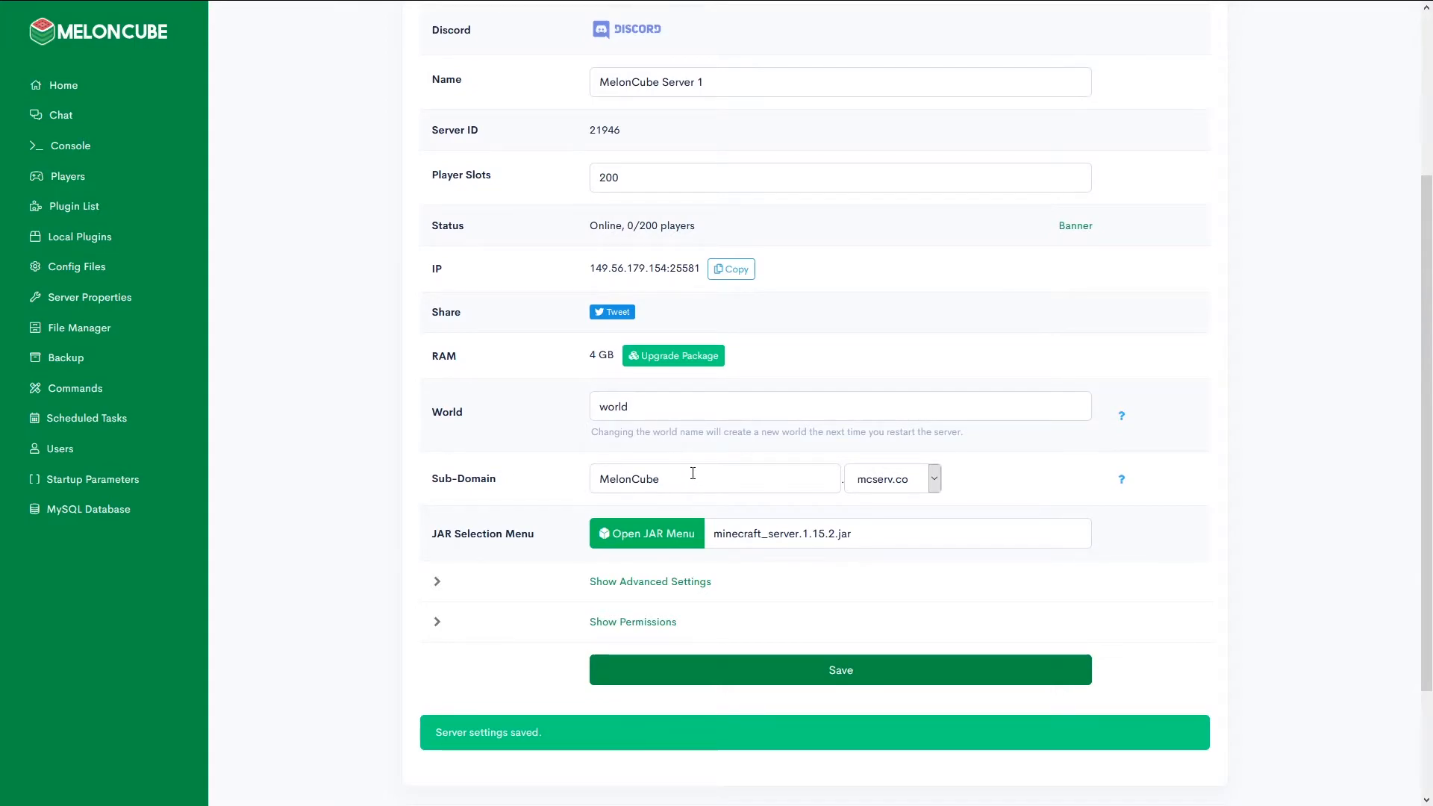
left_click(891, 478)
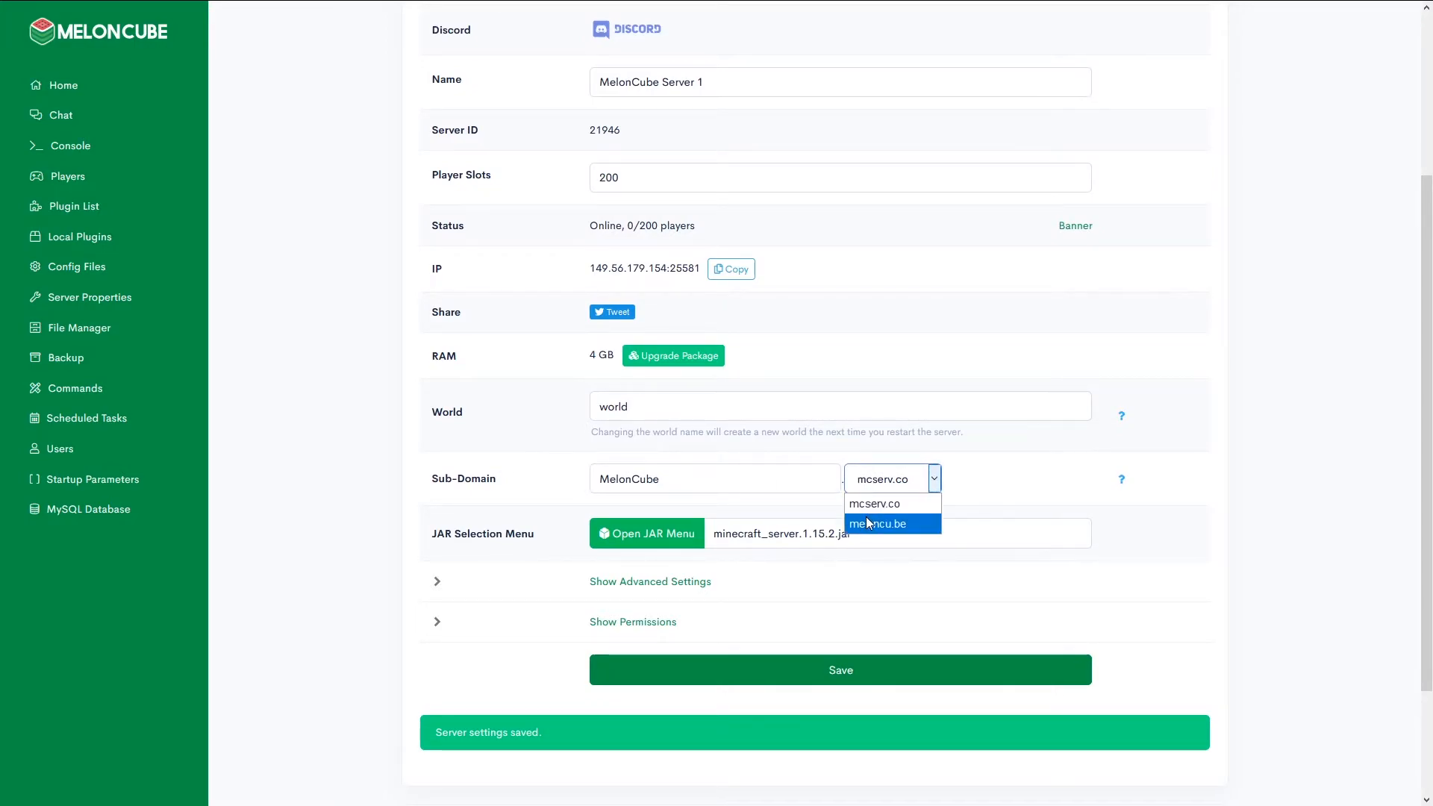
left_click(878, 523)
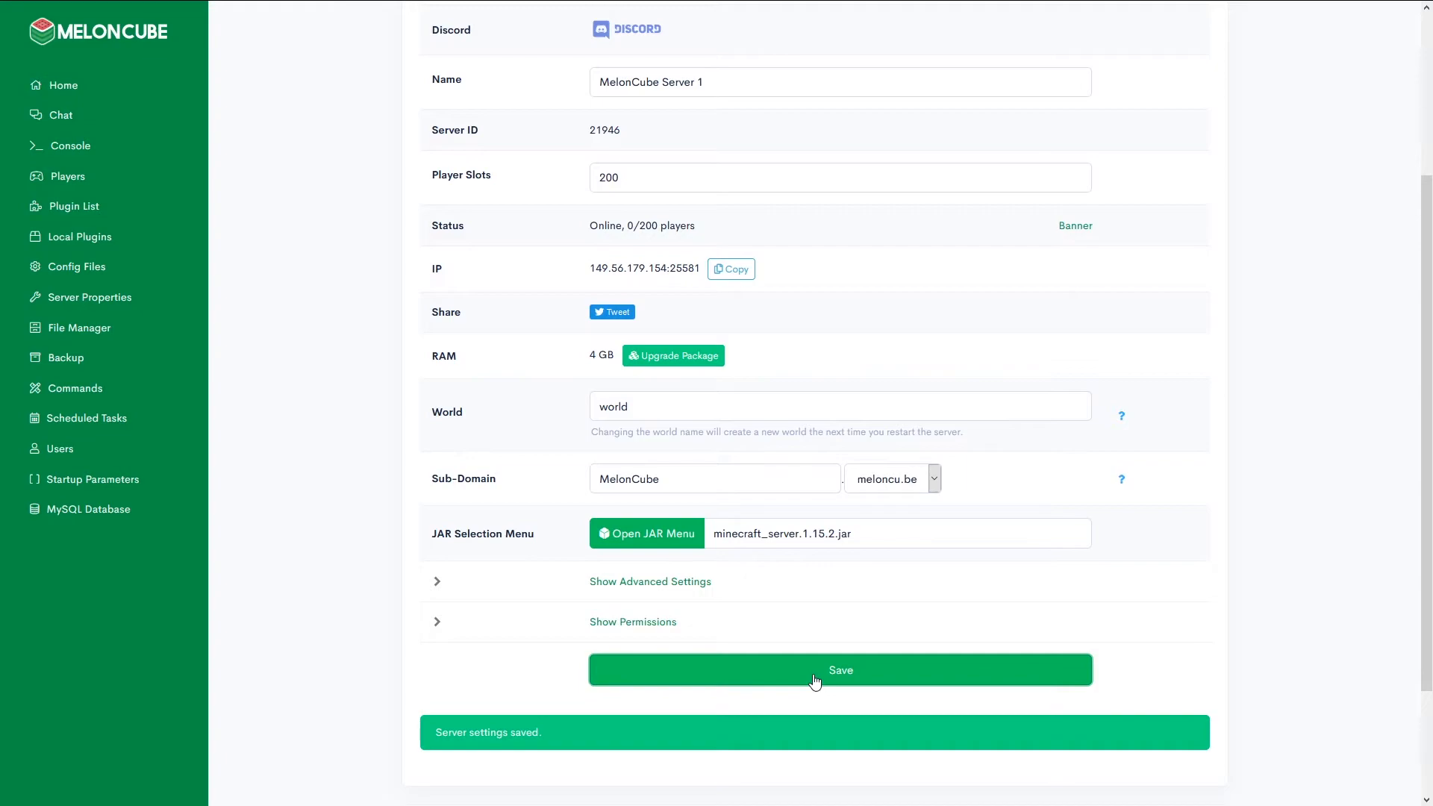